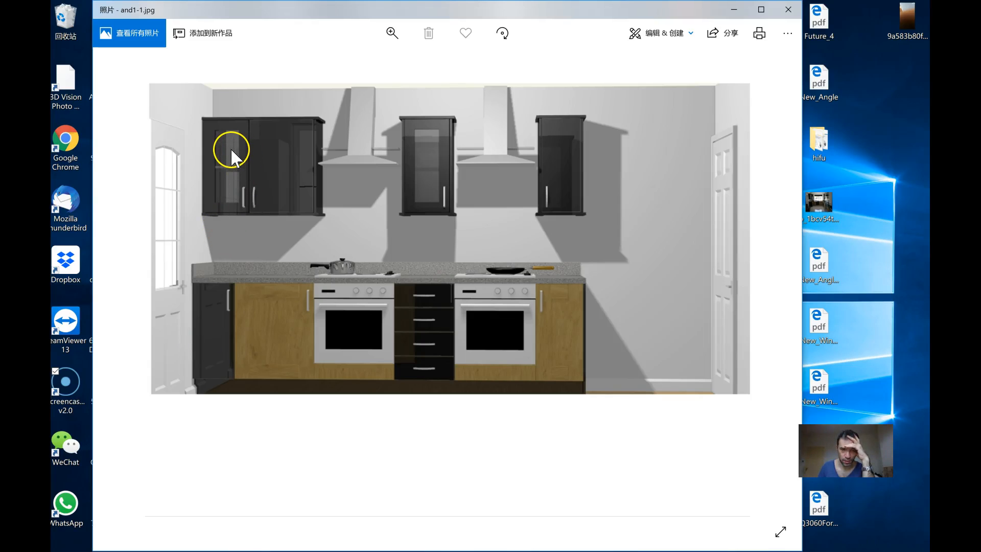
{"action": "mouse_move", "coordinate": [236, 145]}
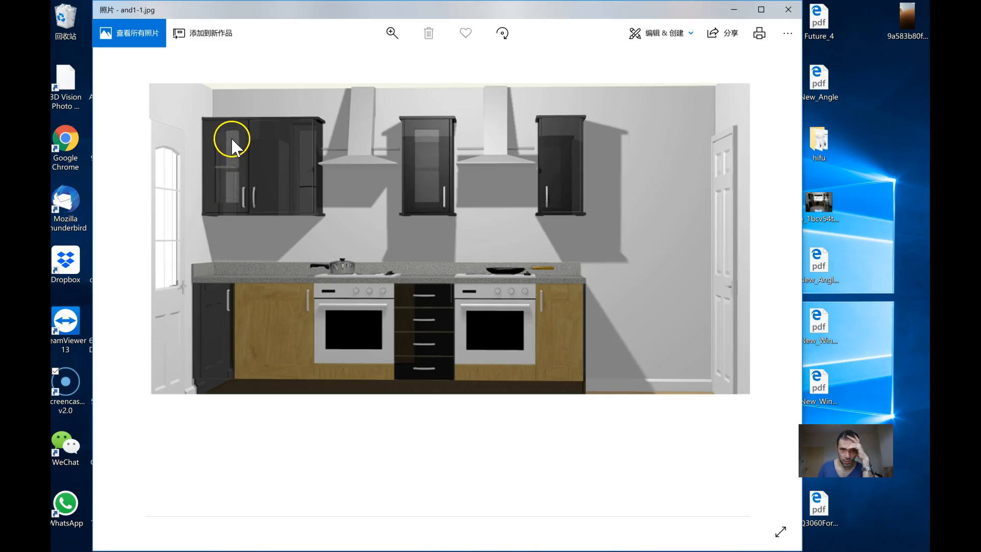
{"action": "mouse_move", "coordinate": [429, 185]}
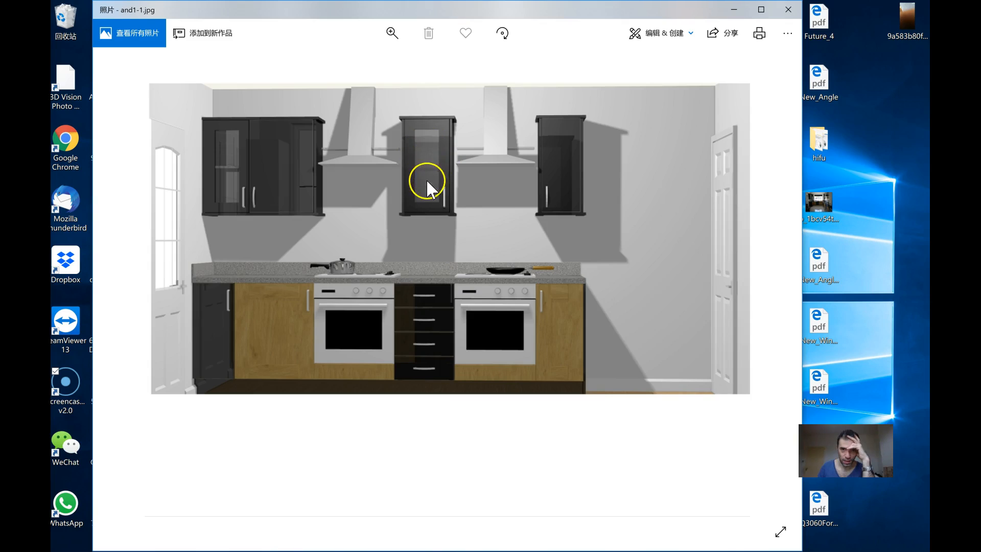
{"action": "mouse_move", "coordinate": [232, 138]}
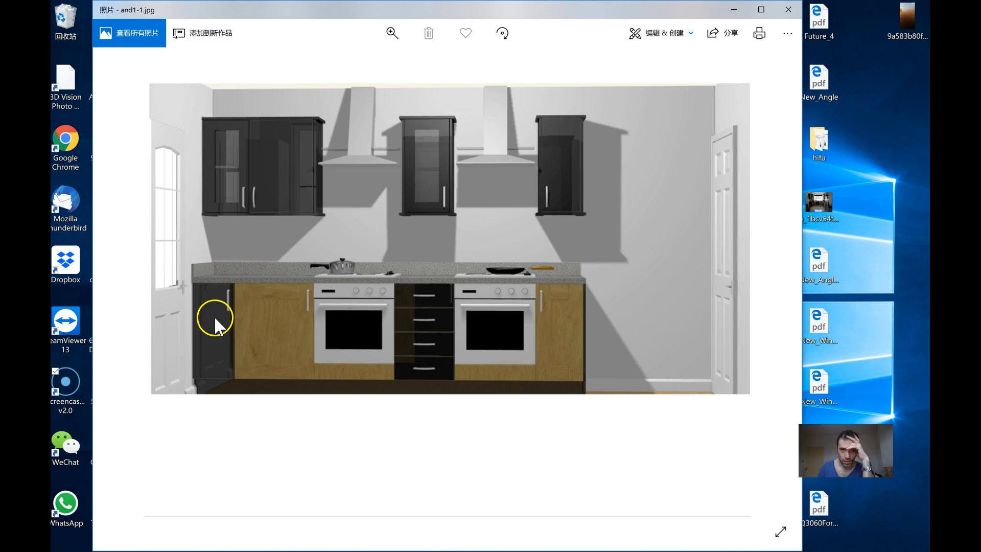
{"action": "mouse_move", "coordinate": [253, 379]}
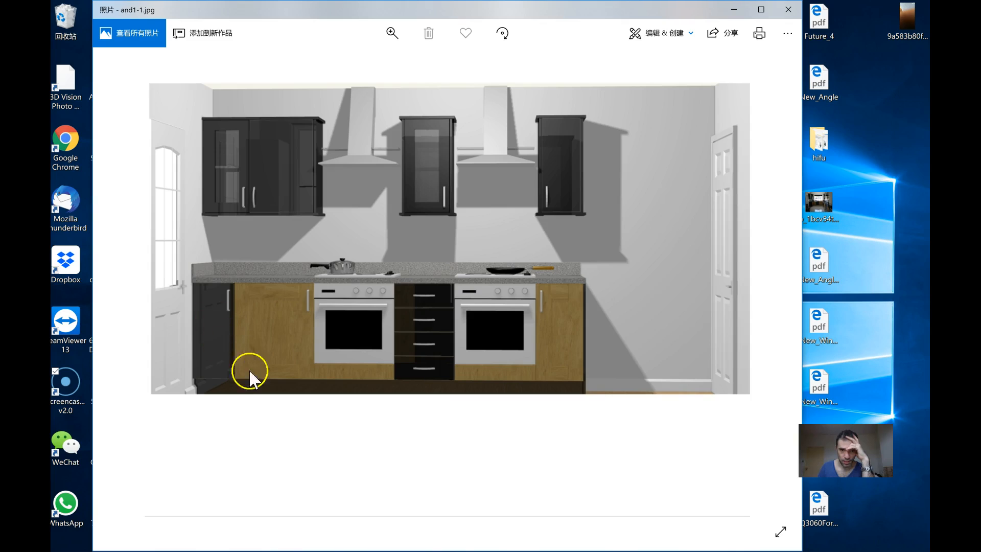
{"action": "mouse_move", "coordinate": [366, 288]}
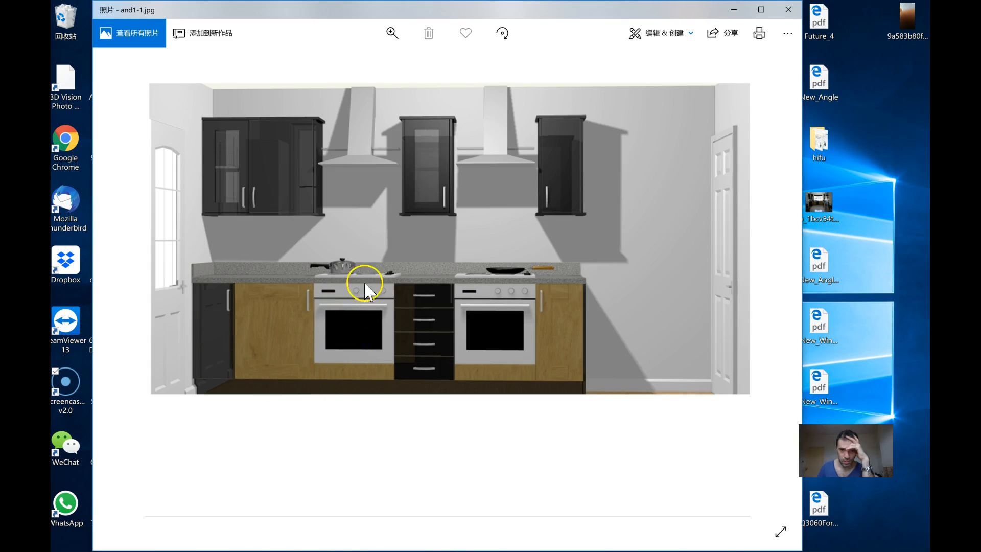
{"action": "mouse_move", "coordinate": [338, 292]}
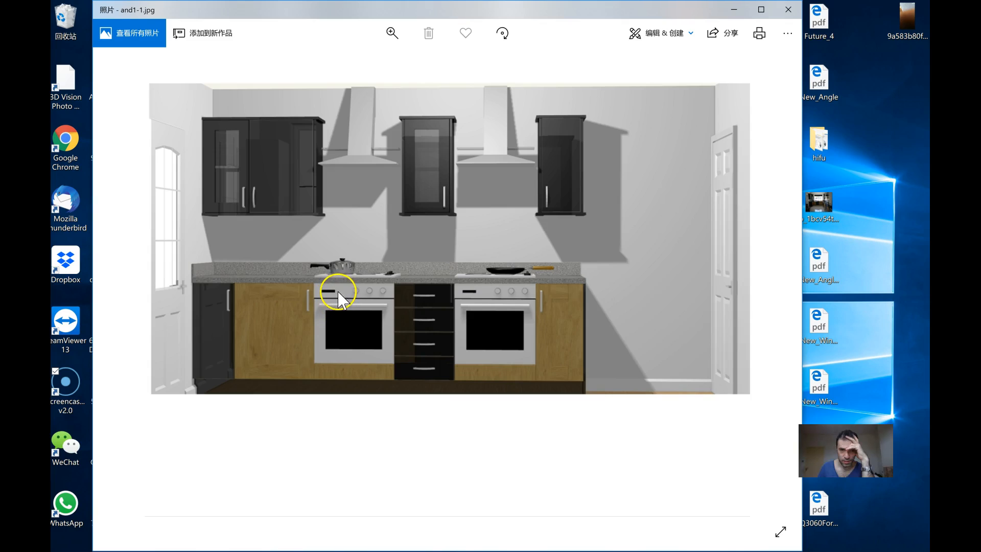
{"action": "mouse_move", "coordinate": [363, 288]}
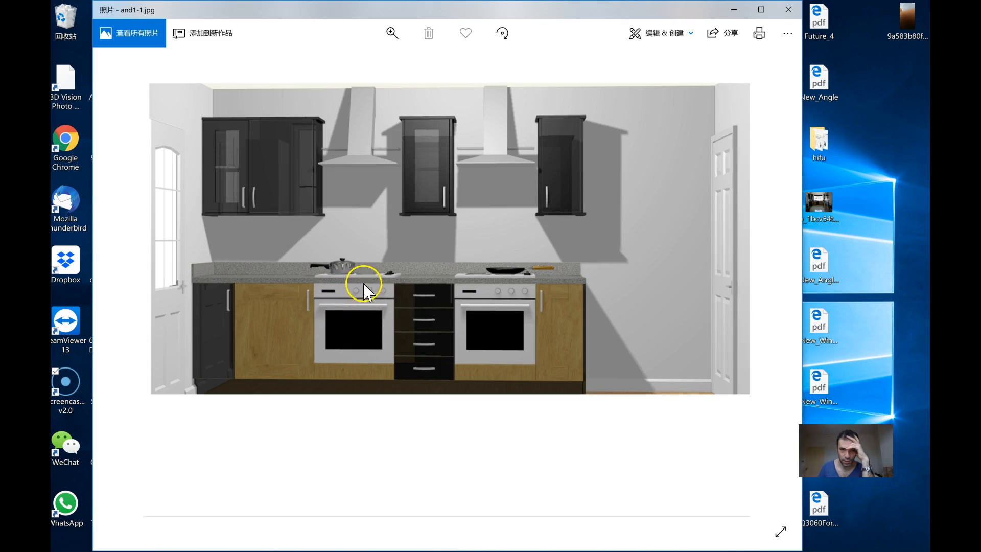
{"action": "mouse_move", "coordinate": [368, 292]}
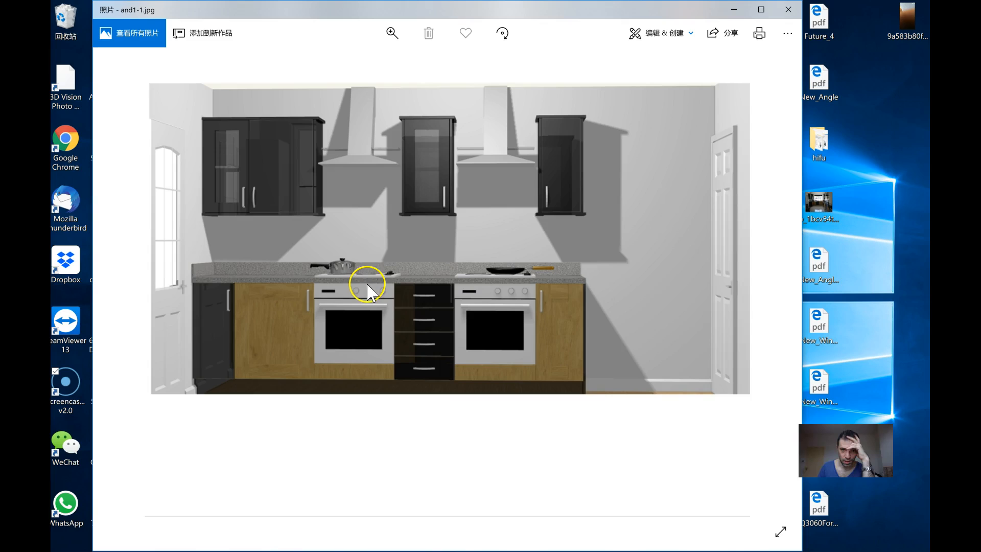
{"action": "mouse_move", "coordinate": [359, 315]}
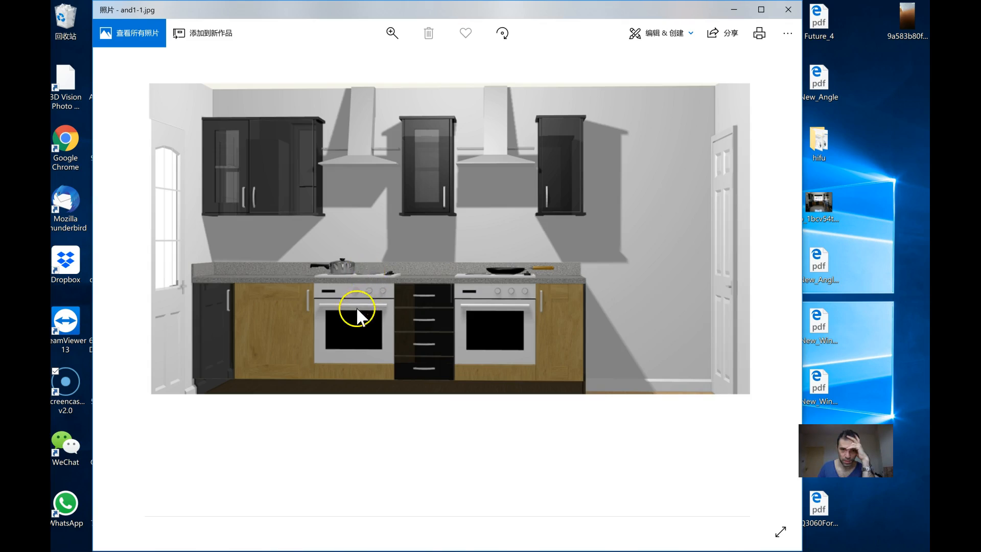
{"action": "mouse_move", "coordinate": [356, 311]}
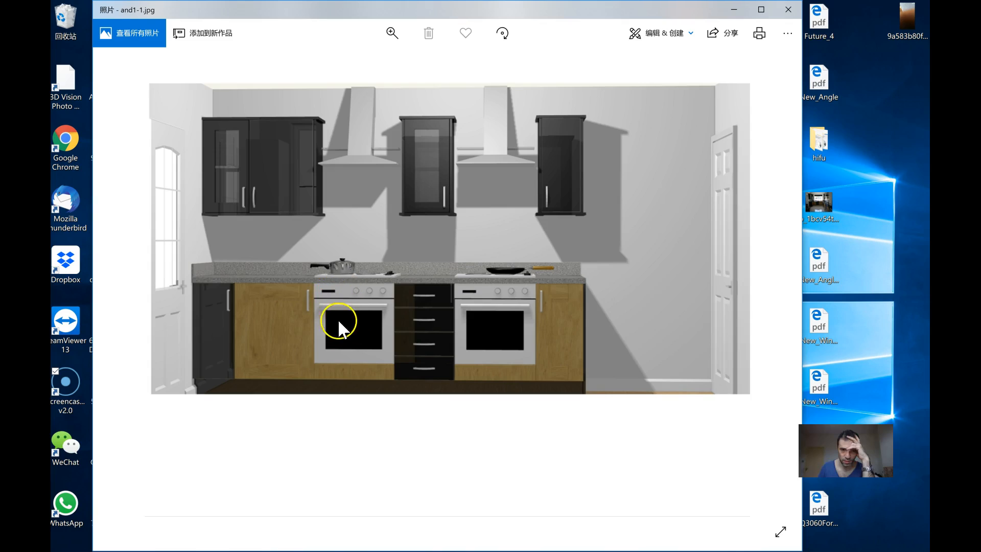
{"action": "mouse_move", "coordinate": [354, 375]}
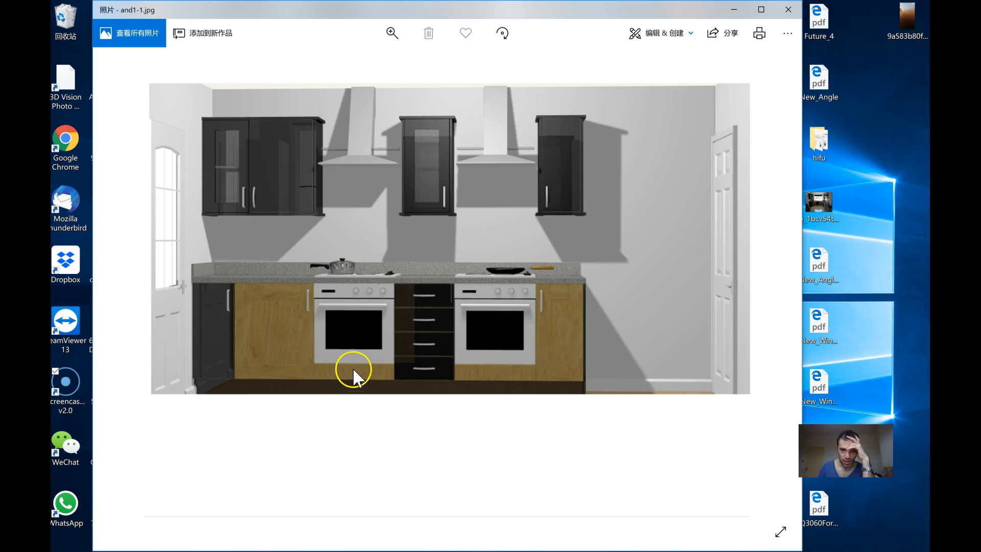
{"action": "mouse_move", "coordinate": [394, 401]}
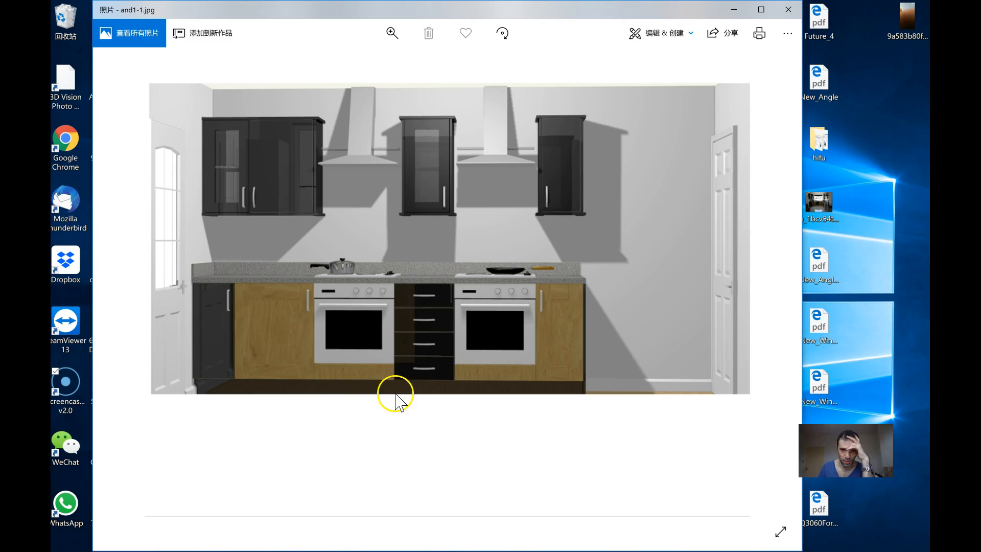
{"action": "mouse_move", "coordinate": [324, 375]}
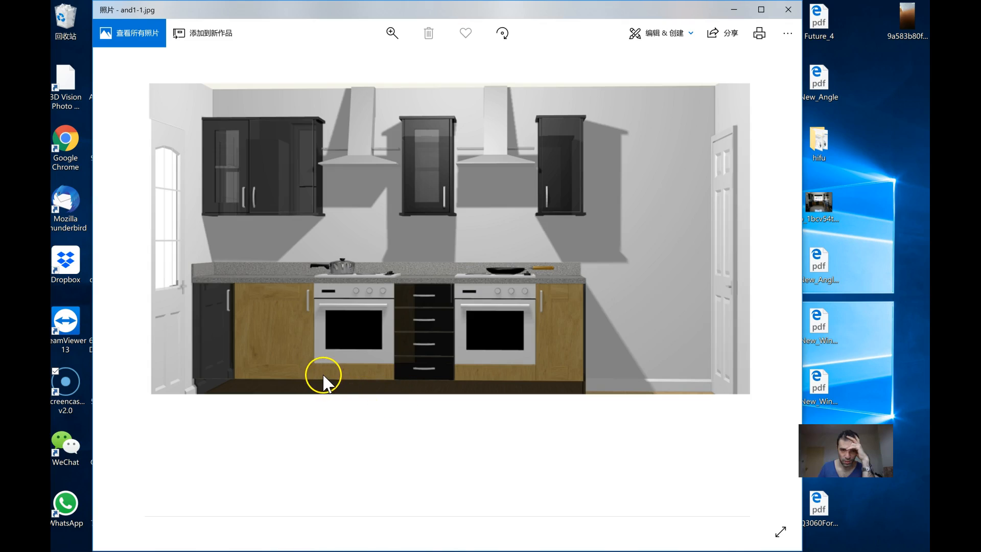
{"action": "mouse_move", "coordinate": [418, 365]}
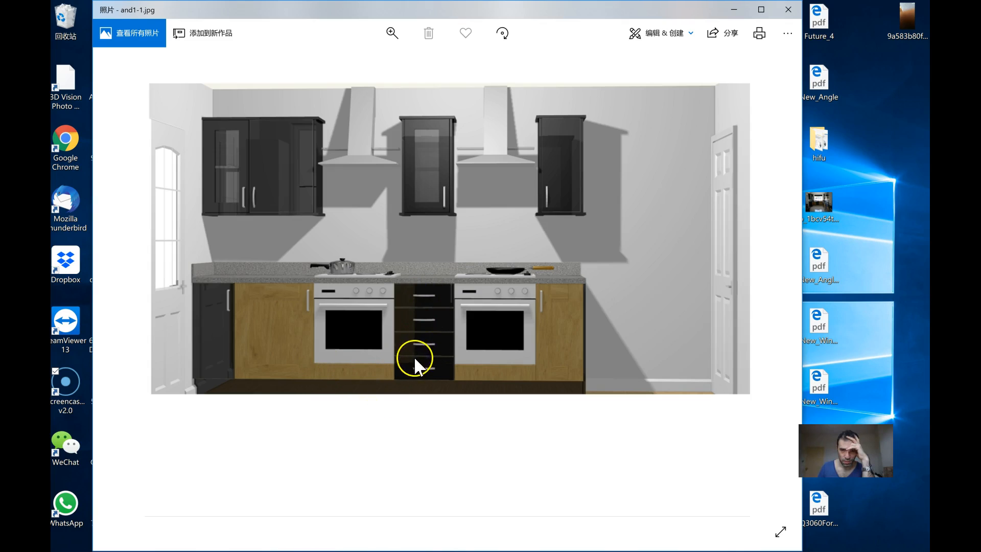
{"action": "mouse_move", "coordinate": [324, 135]}
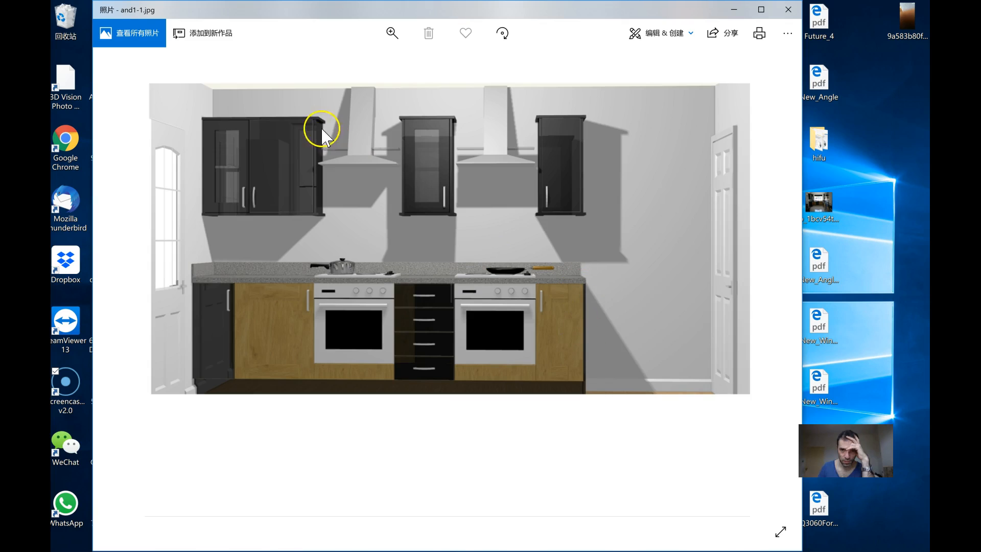
{"action": "mouse_move", "coordinate": [294, 186]}
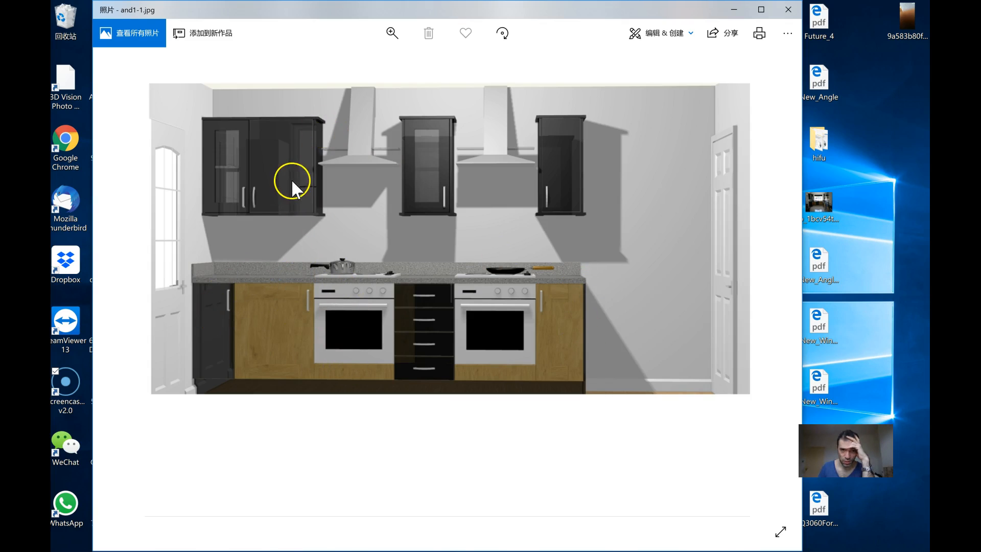
{"action": "mouse_move", "coordinate": [372, 330]}
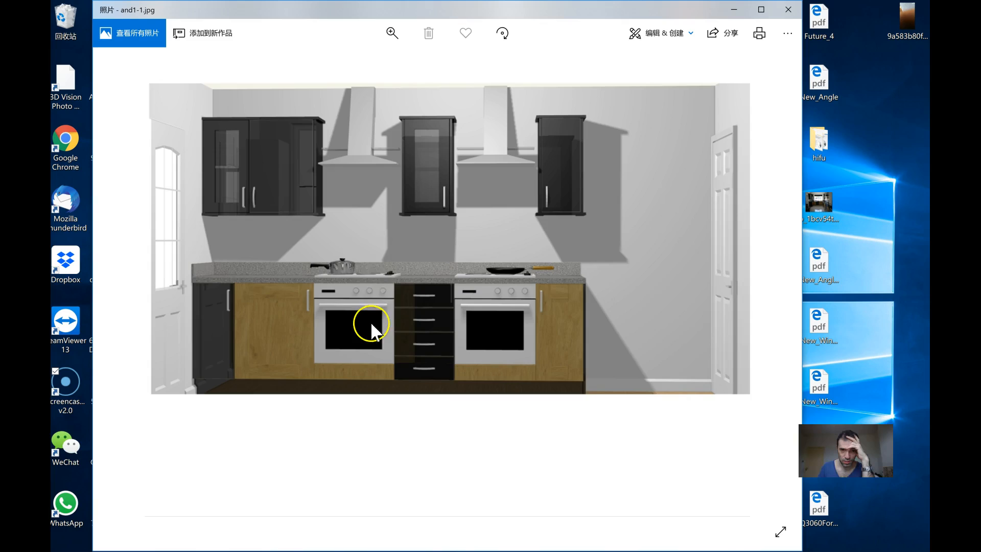
{"action": "mouse_move", "coordinate": [357, 274]}
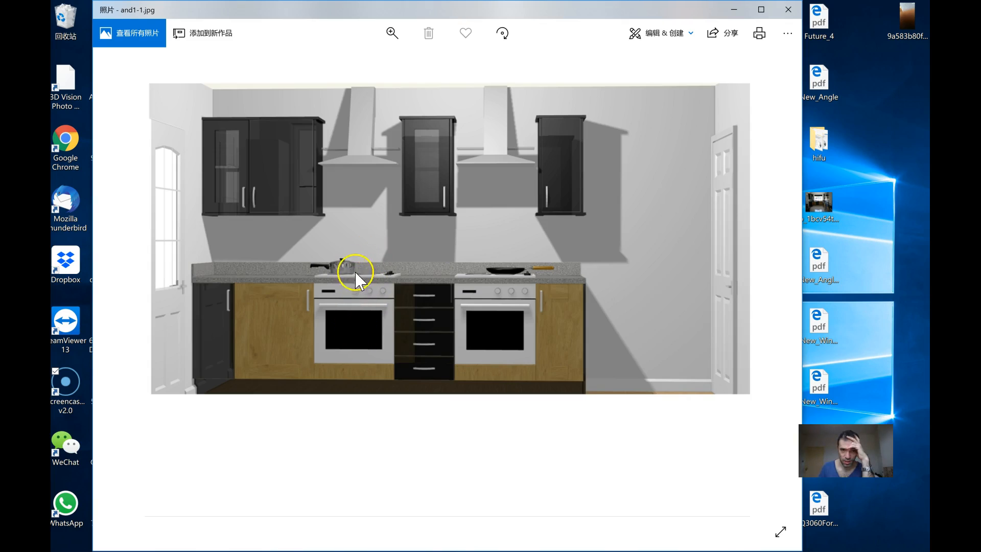
{"action": "mouse_move", "coordinate": [354, 295]}
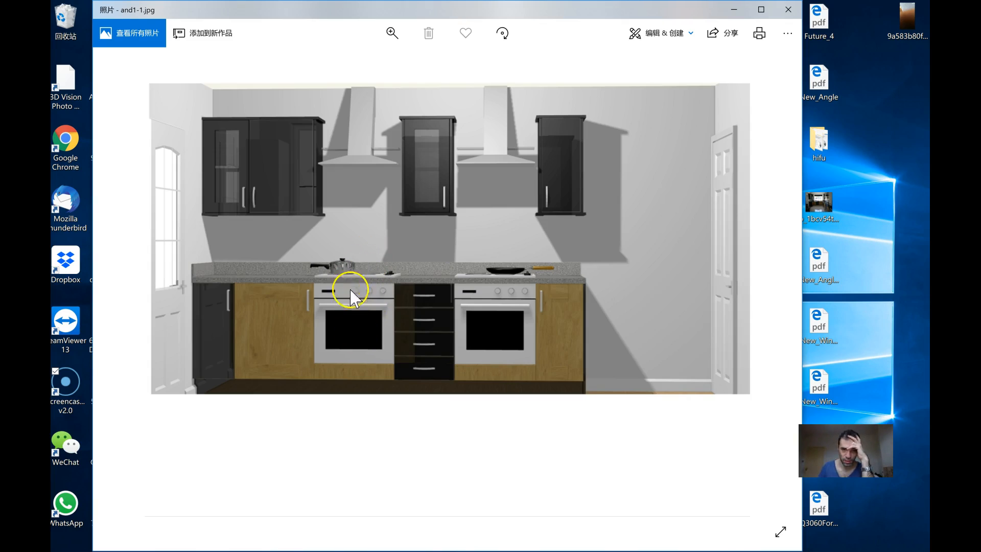
{"action": "mouse_move", "coordinate": [501, 363]}
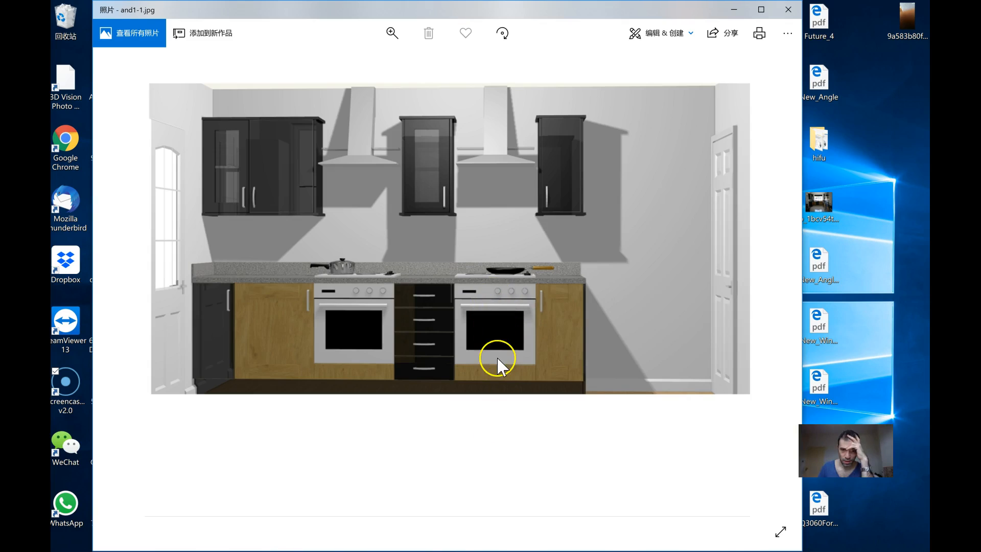
{"action": "mouse_move", "coordinate": [657, 155]}
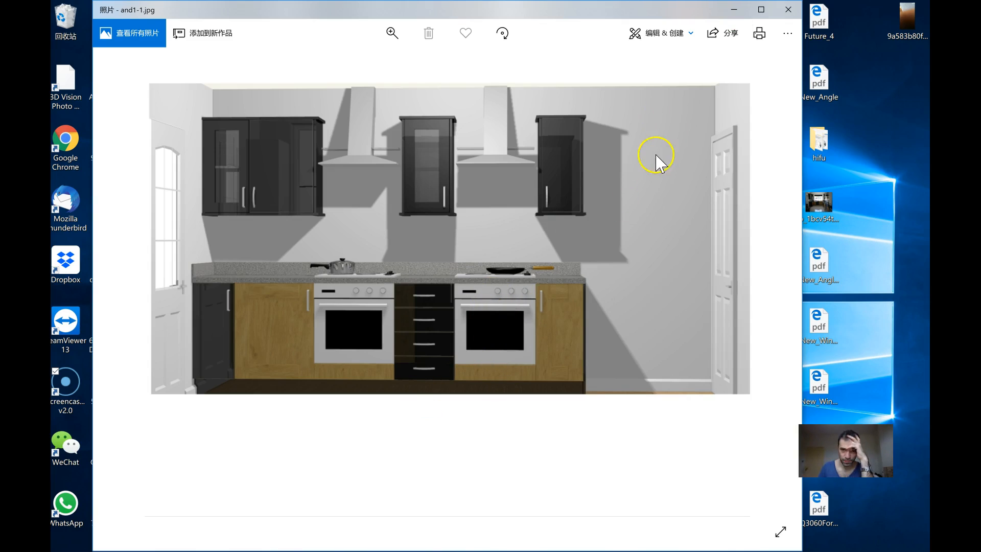
{"action": "mouse_move", "coordinate": [732, 12]}
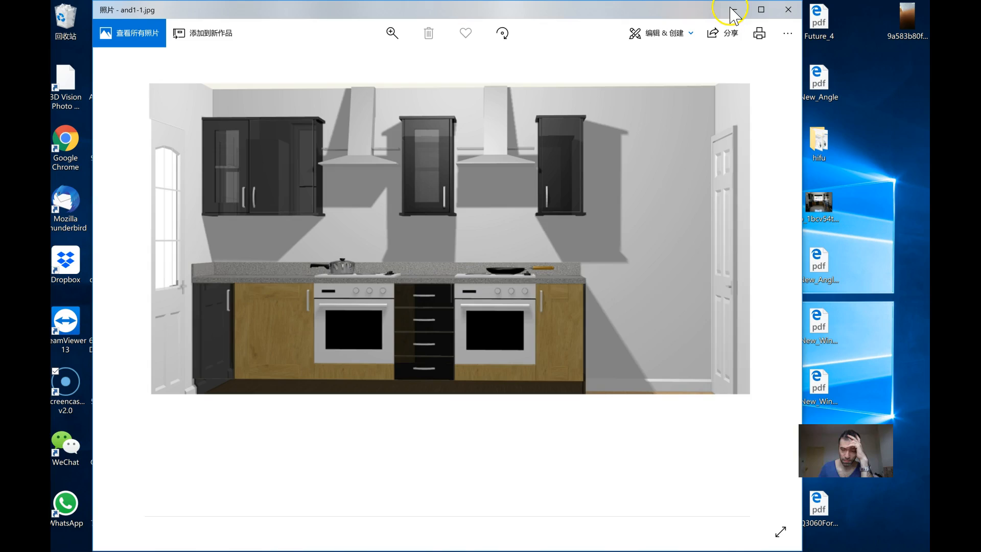
{"action": "mouse_move", "coordinate": [462, 275]}
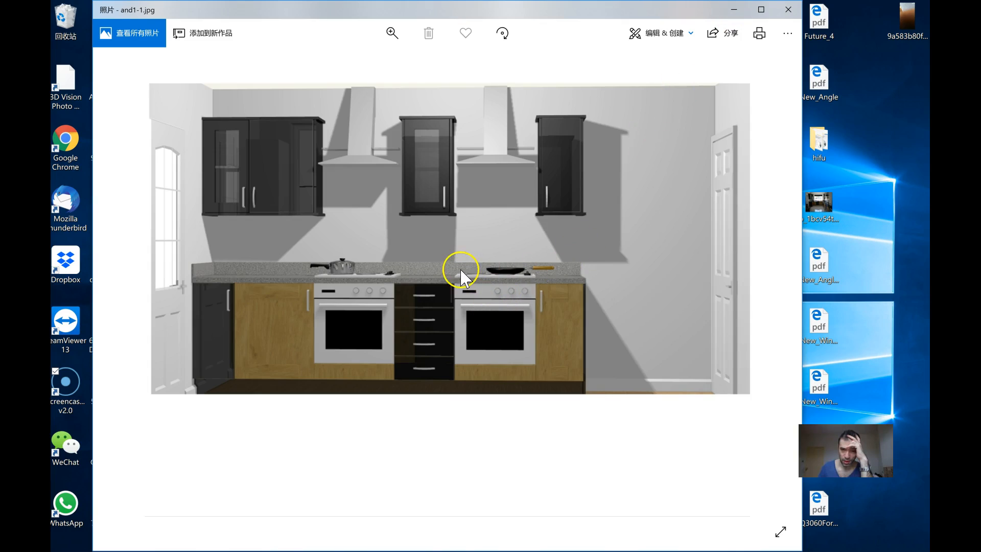
{"action": "mouse_move", "coordinate": [710, 9]}
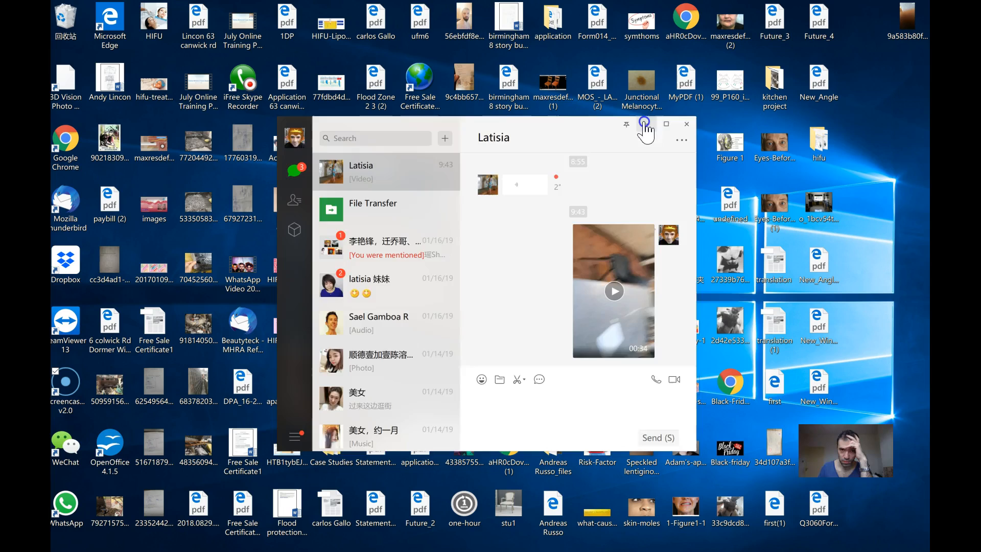
Hide WeChat and open the and2.jpg render attachment from the Superior Cabinets estimate email.
{"action": "left_click", "coordinate": [687, 124]}
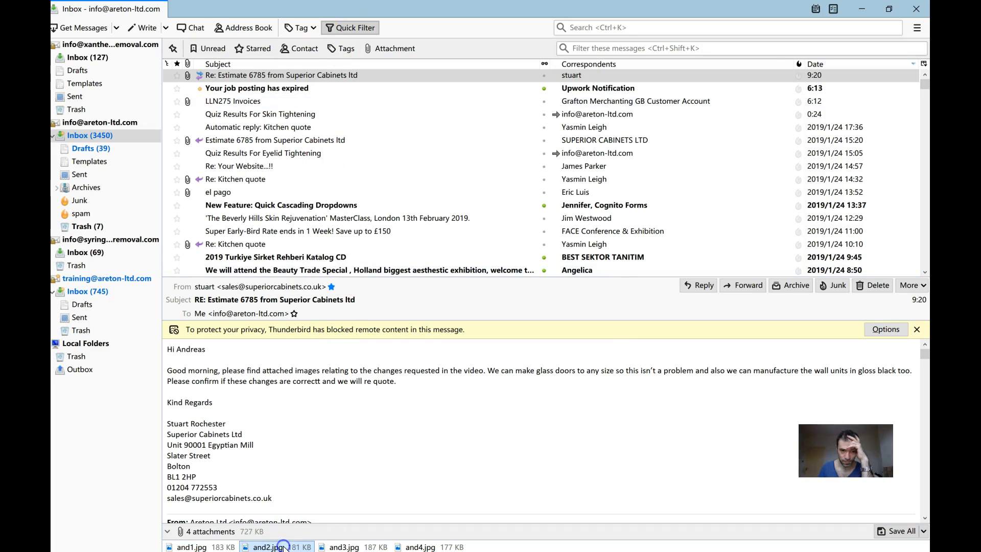
{"action": "left_click", "coordinate": [266, 547]}
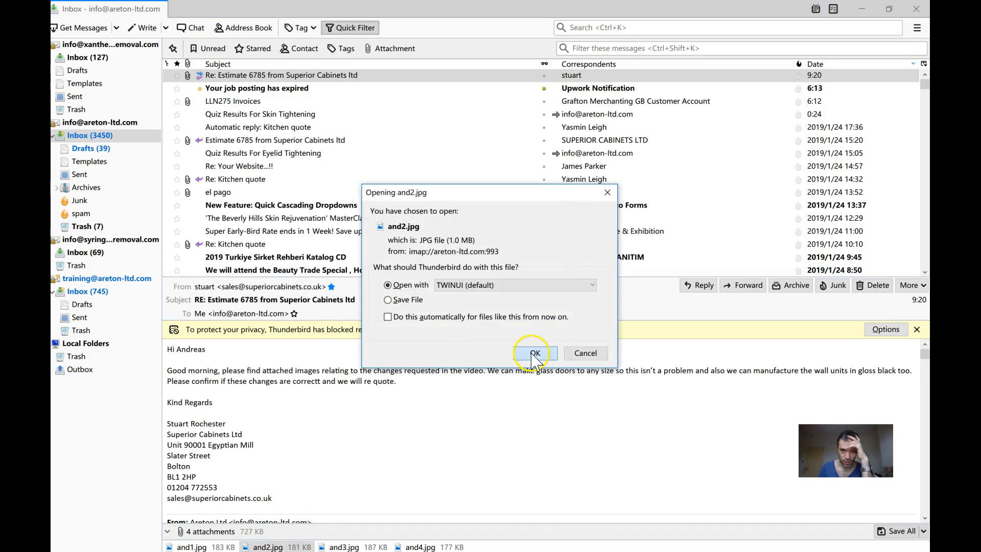
{"action": "left_click", "coordinate": [534, 353]}
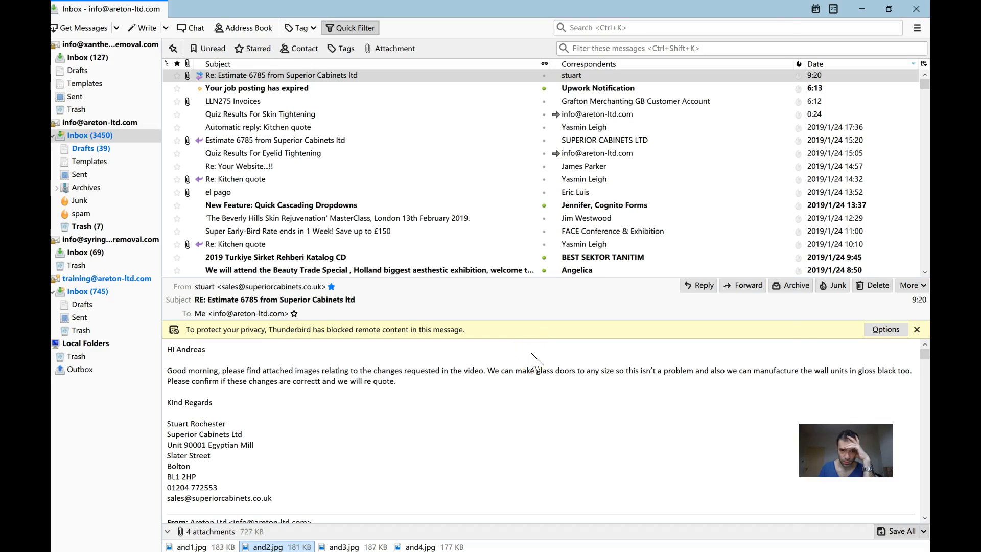
Bring up and2-1.jpg showing black glass wall units, oak base cabinets and grey worktop.
{"action": "double_click", "coordinate": [267, 546]}
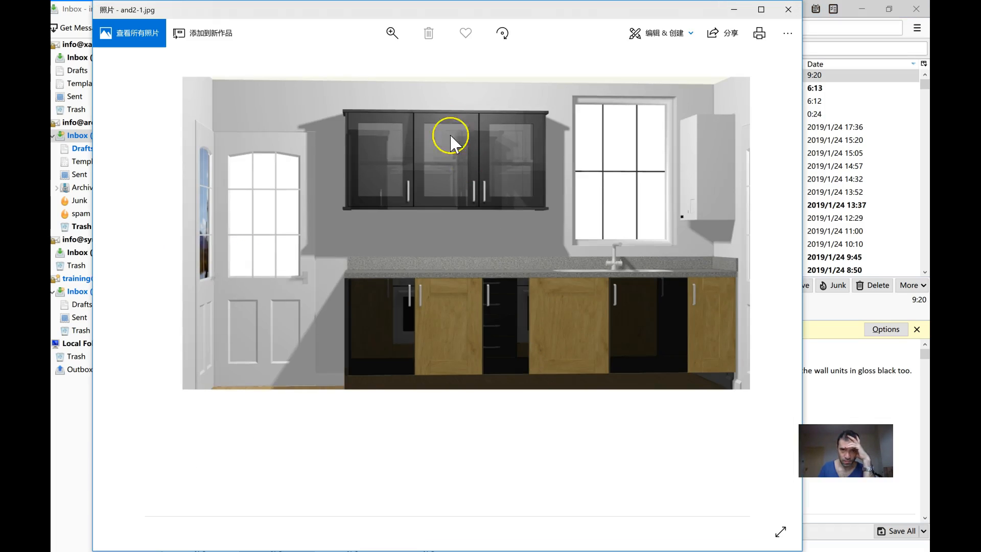
{"action": "mouse_move", "coordinate": [373, 129]}
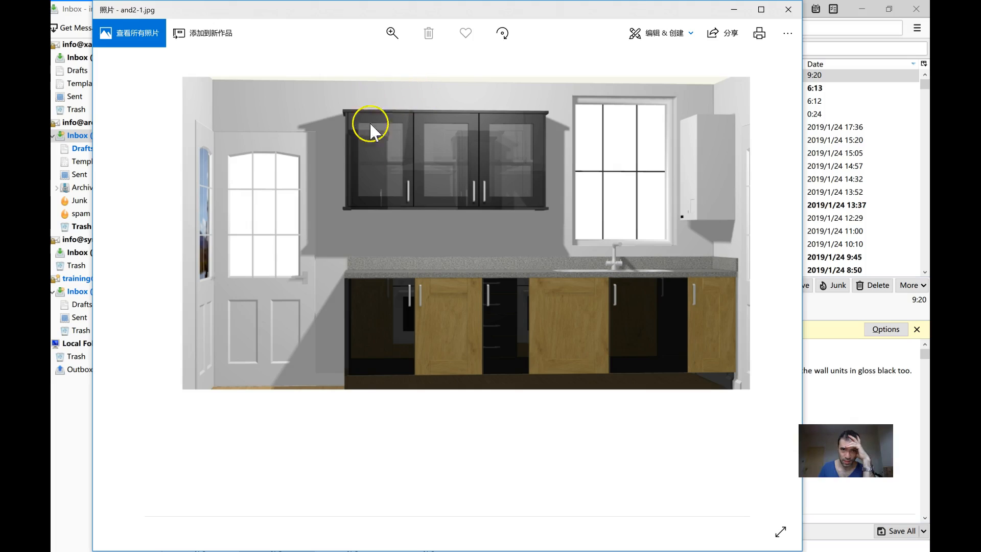
{"action": "mouse_move", "coordinate": [353, 103]}
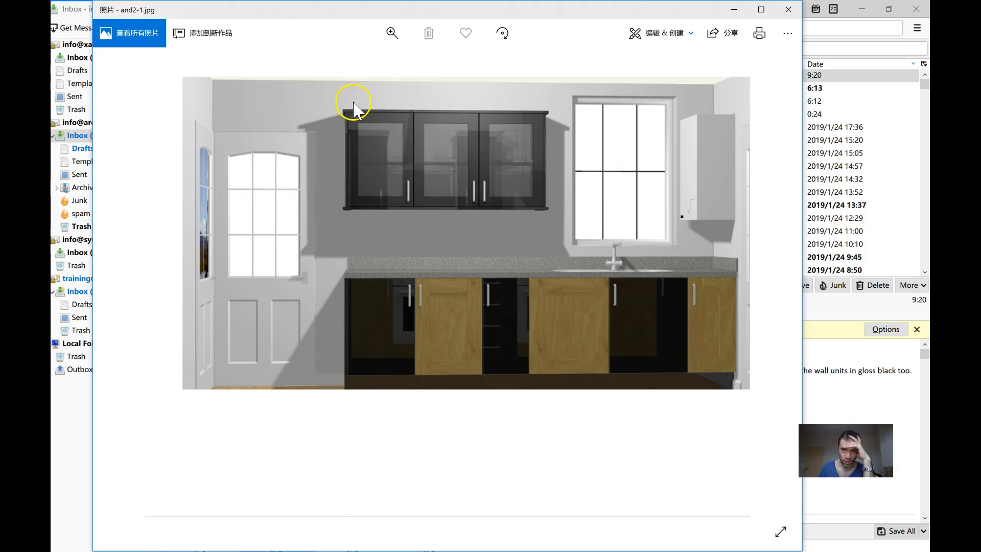
{"action": "mouse_move", "coordinate": [393, 227]}
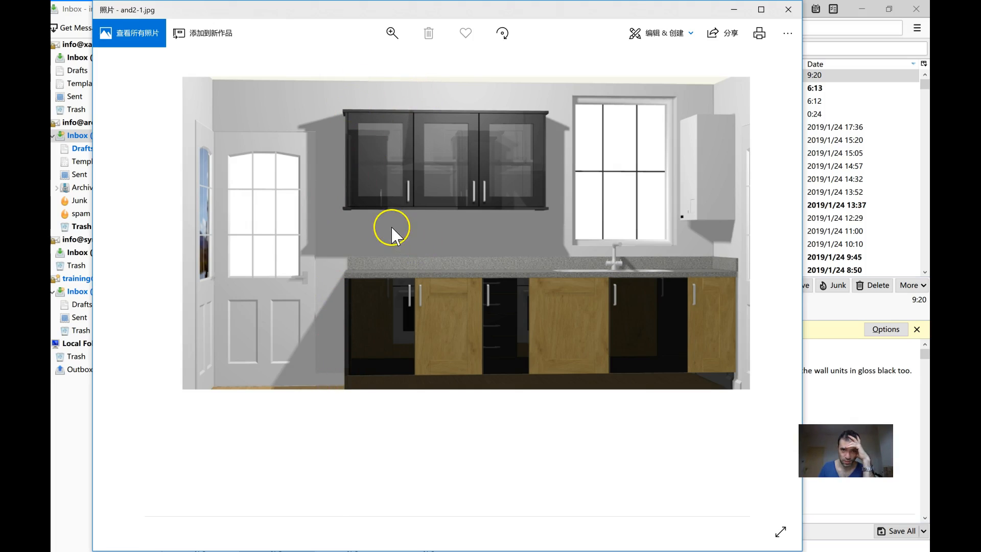
{"action": "mouse_move", "coordinate": [385, 247]}
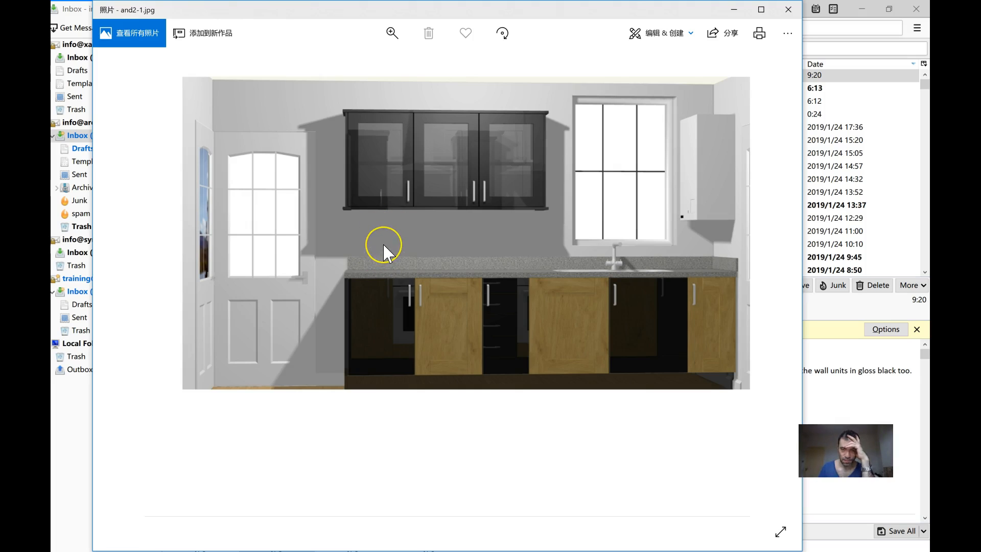
{"action": "mouse_move", "coordinate": [385, 251]}
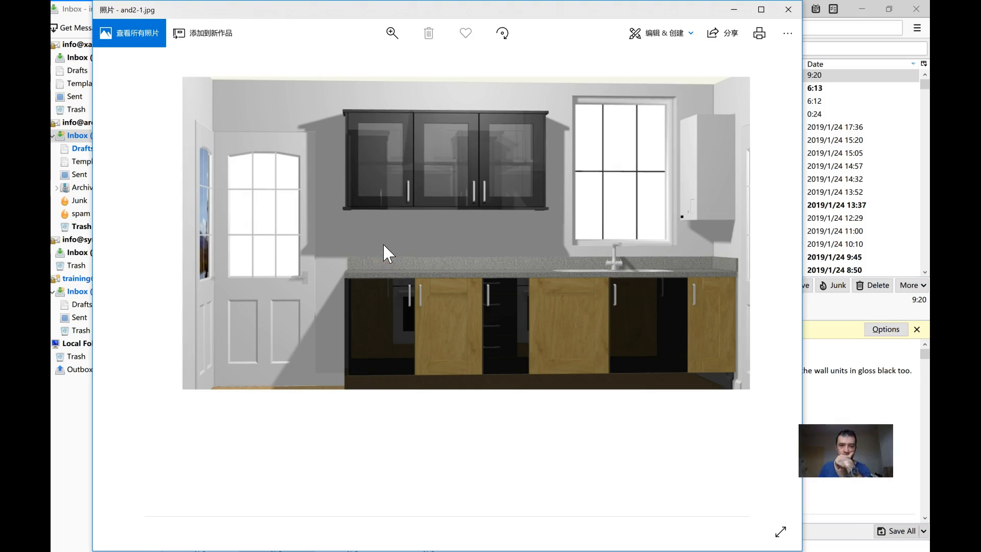
{"action": "mouse_move", "coordinate": [445, 112]}
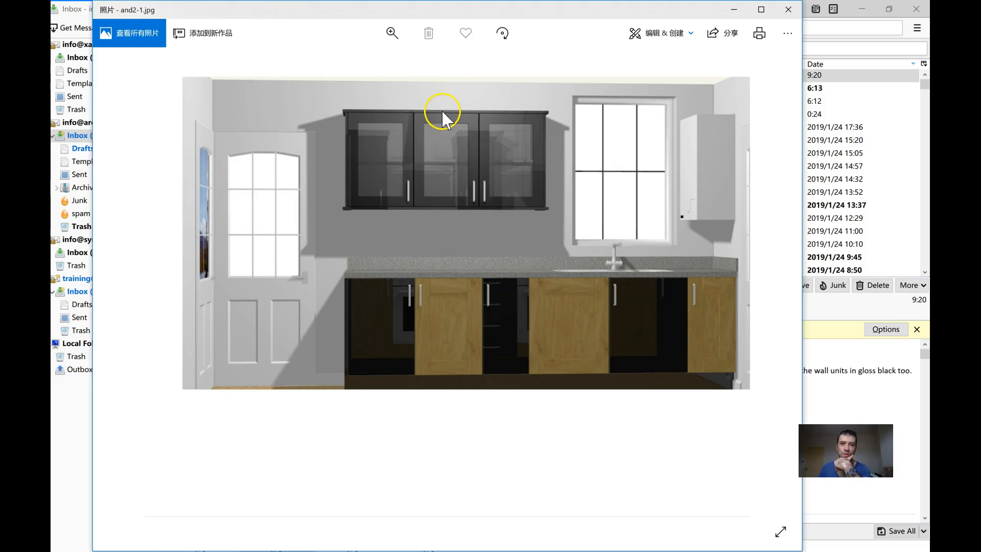
{"action": "mouse_move", "coordinate": [447, 116]}
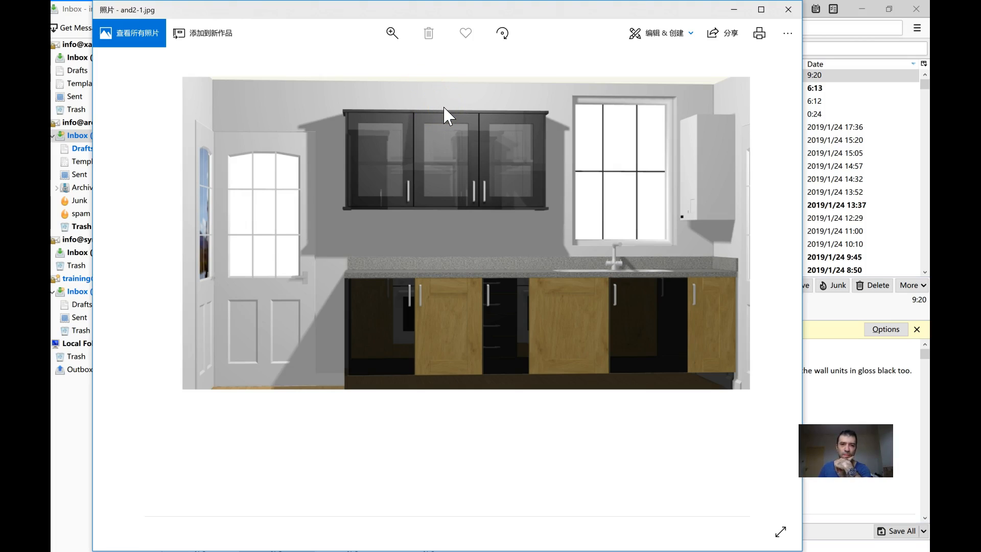
{"action": "mouse_move", "coordinate": [475, 188]}
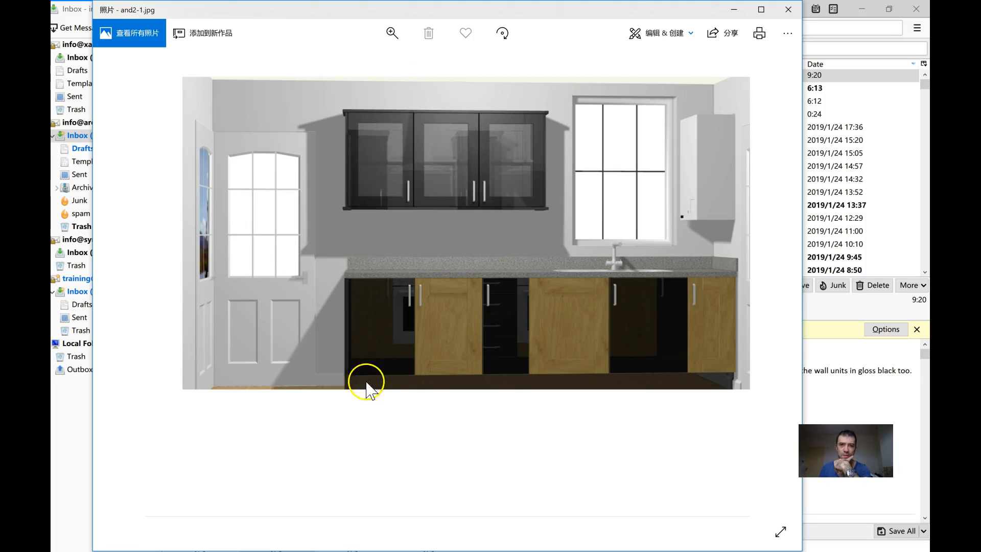
{"action": "mouse_move", "coordinate": [598, 263]}
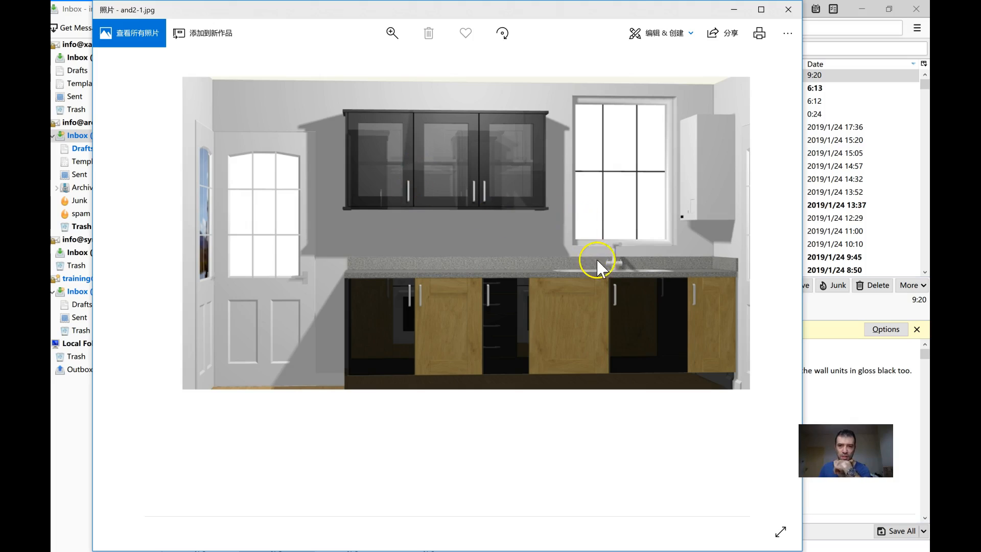
{"action": "mouse_move", "coordinate": [595, 269]}
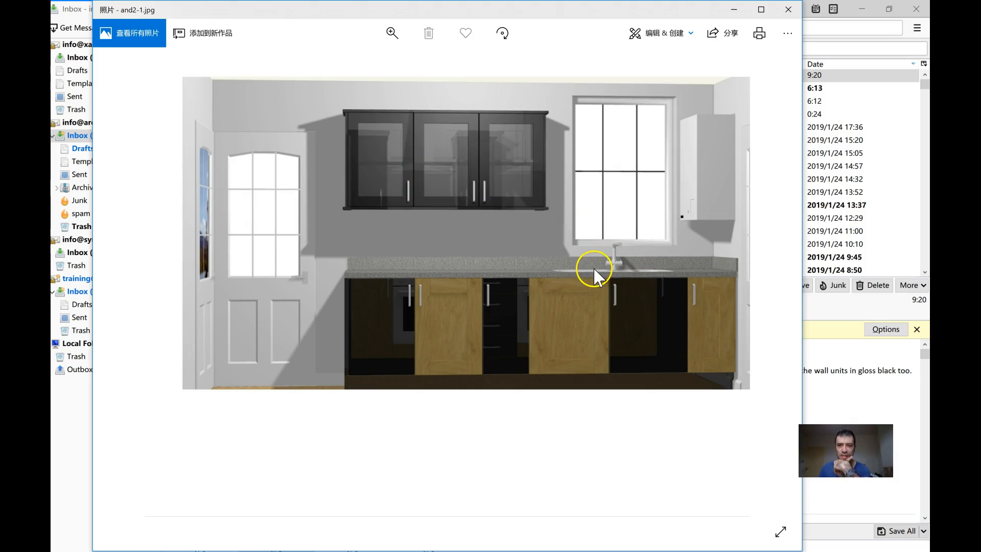
{"action": "mouse_move", "coordinate": [617, 266]}
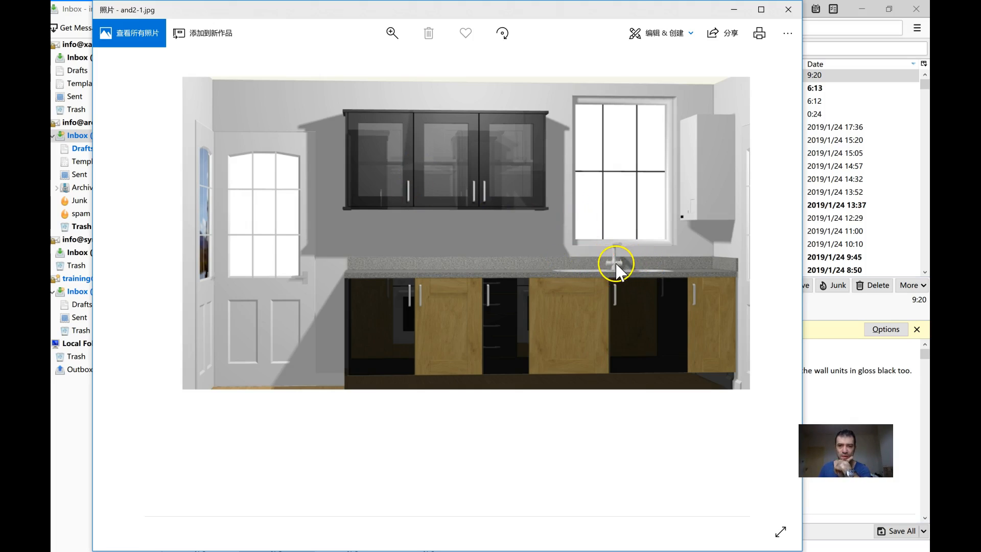
{"action": "mouse_move", "coordinate": [581, 369]}
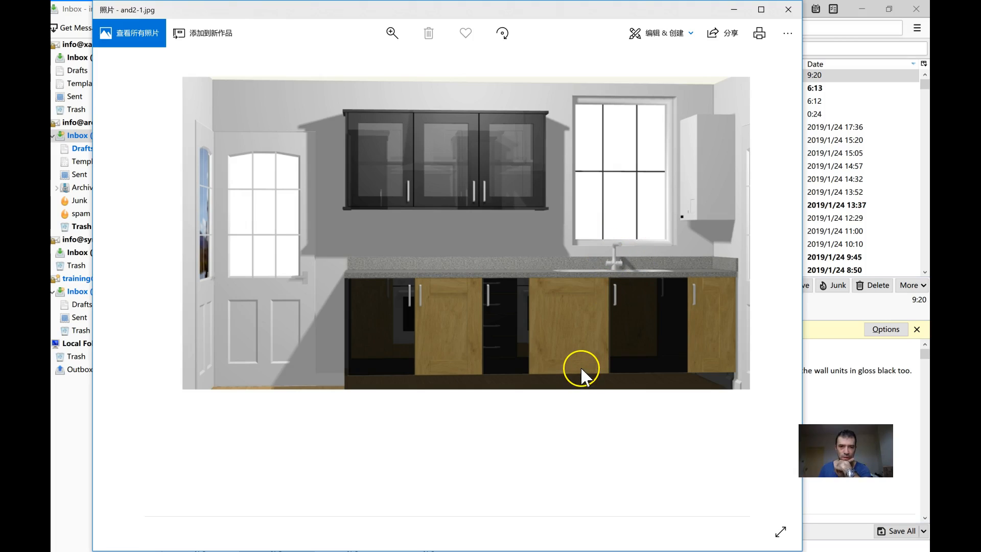
{"action": "mouse_move", "coordinate": [585, 372]}
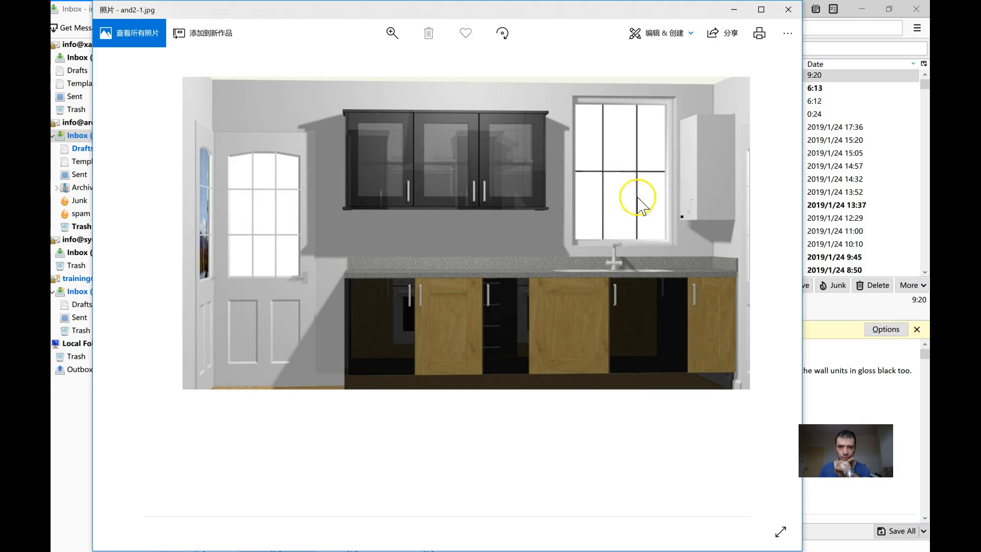
{"action": "mouse_move", "coordinate": [341, 294]}
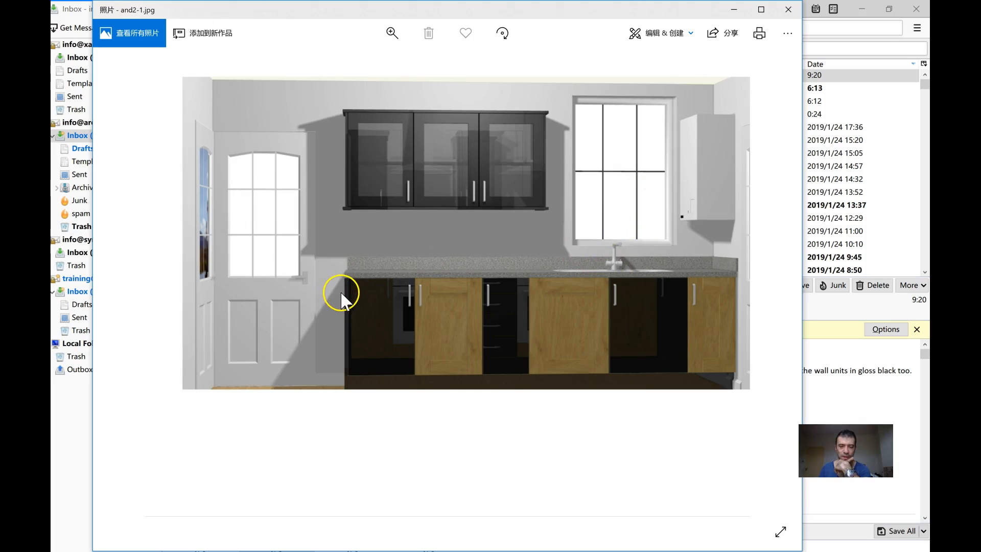
{"action": "mouse_move", "coordinate": [372, 270]}
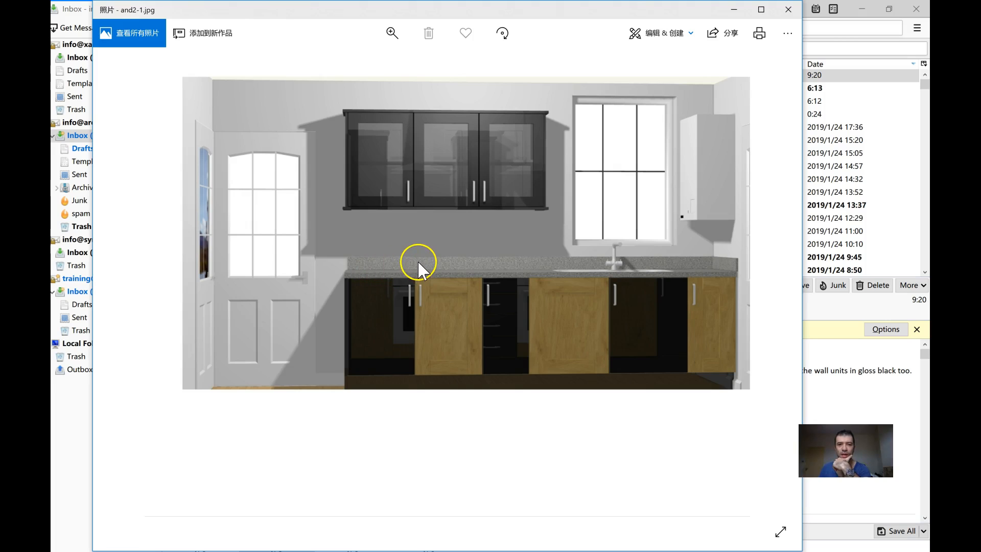
{"action": "mouse_move", "coordinate": [407, 233]}
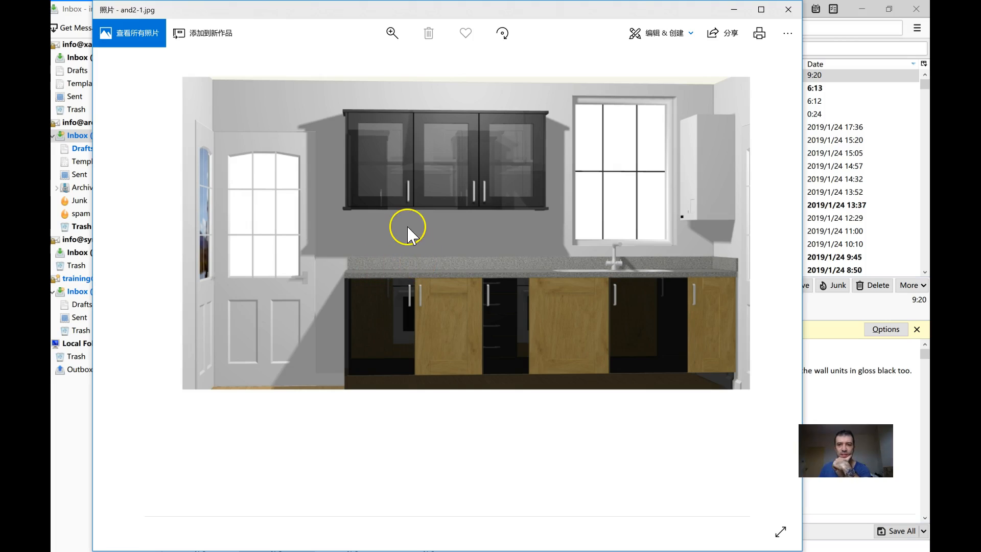
{"action": "mouse_move", "coordinate": [397, 144]}
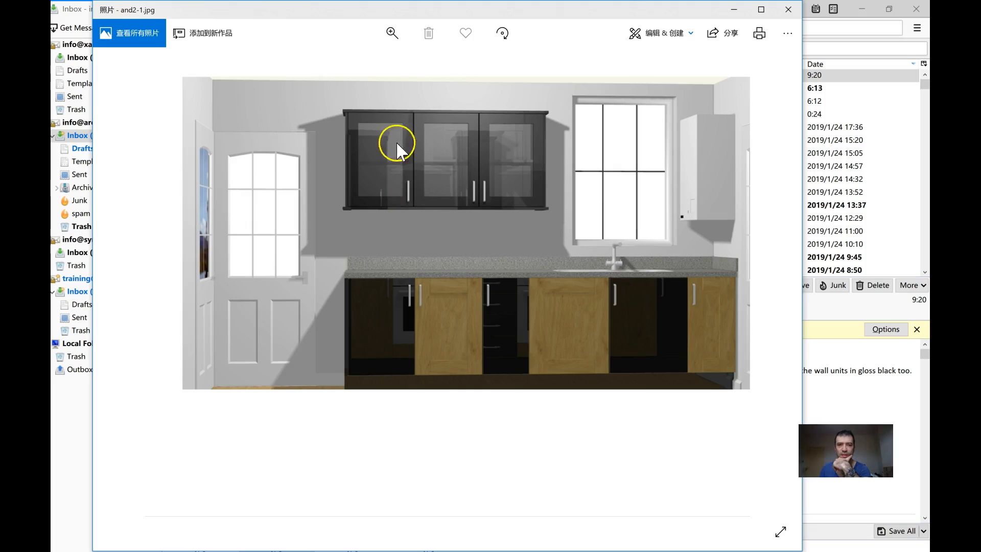
{"action": "mouse_move", "coordinate": [484, 188]}
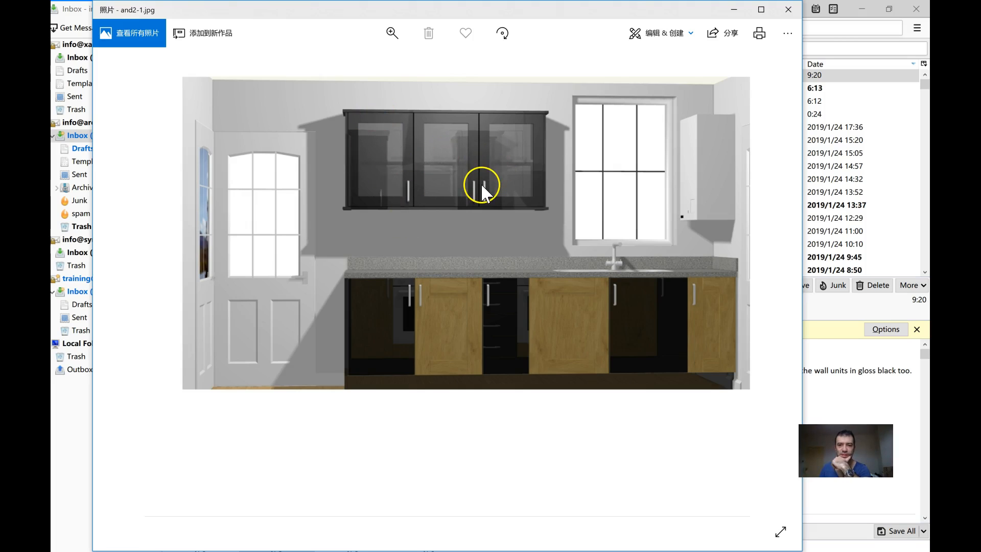
{"action": "mouse_move", "coordinate": [604, 219]}
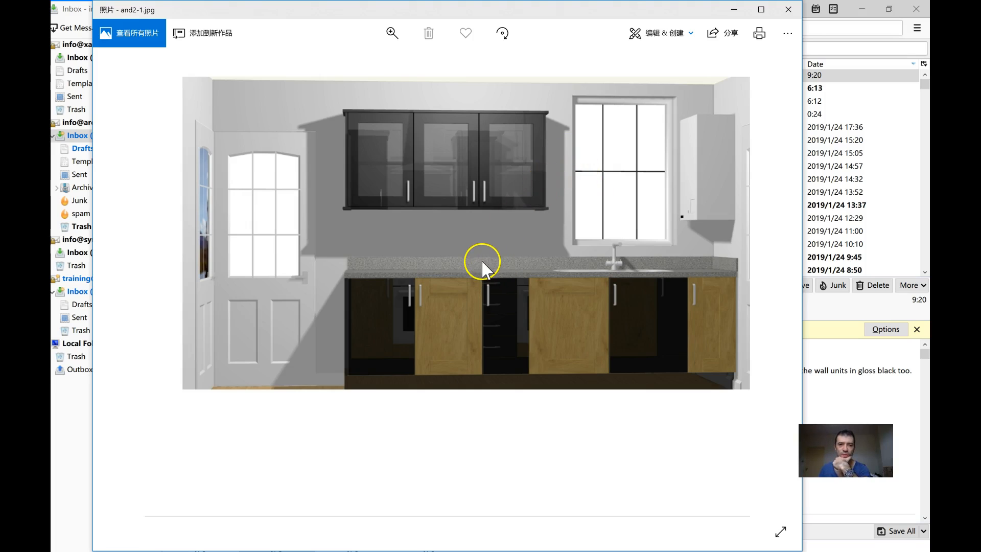
{"action": "mouse_move", "coordinate": [470, 243]}
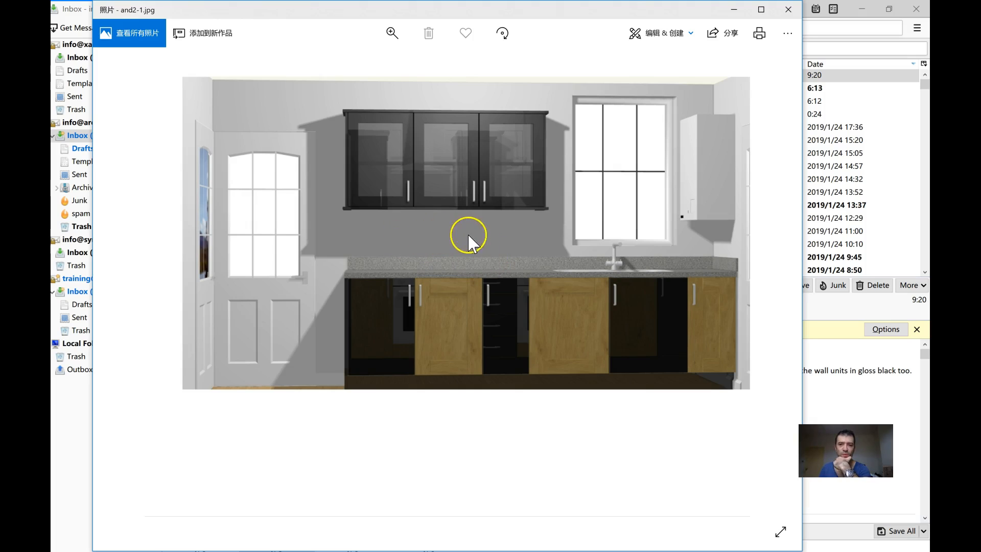
{"action": "mouse_move", "coordinate": [431, 416]}
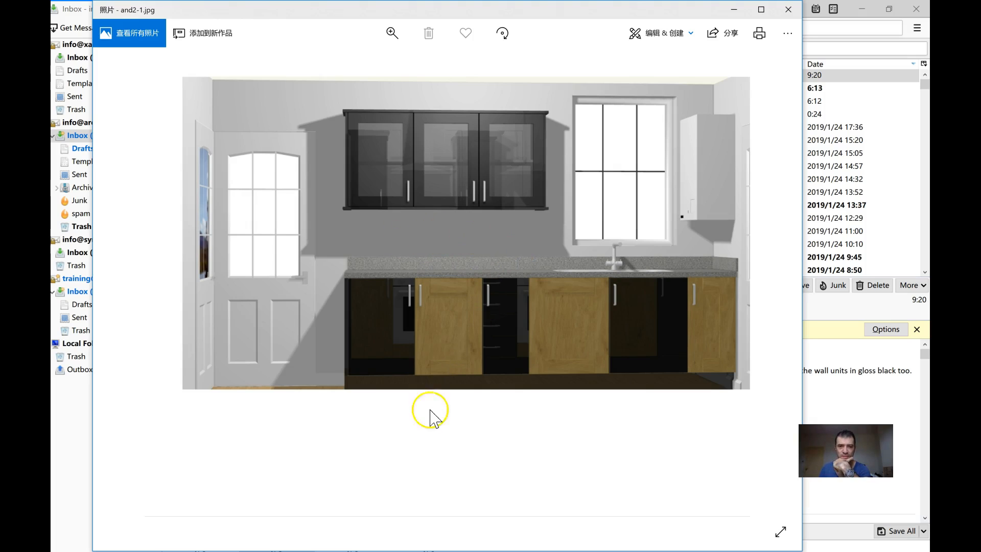
{"action": "mouse_move", "coordinate": [149, 543]}
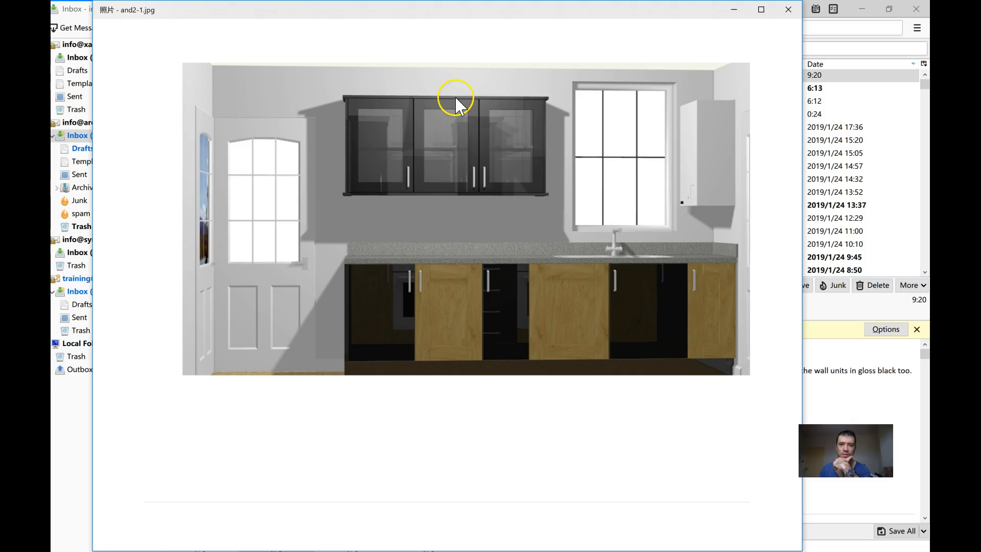
{"action": "mouse_move", "coordinate": [457, 103]}
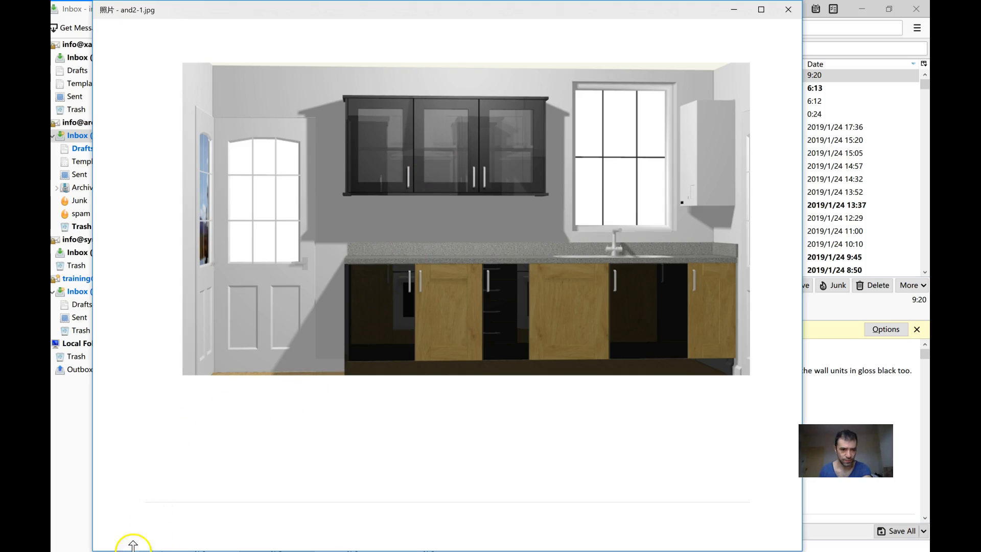
{"action": "mouse_move", "coordinate": [147, 466]}
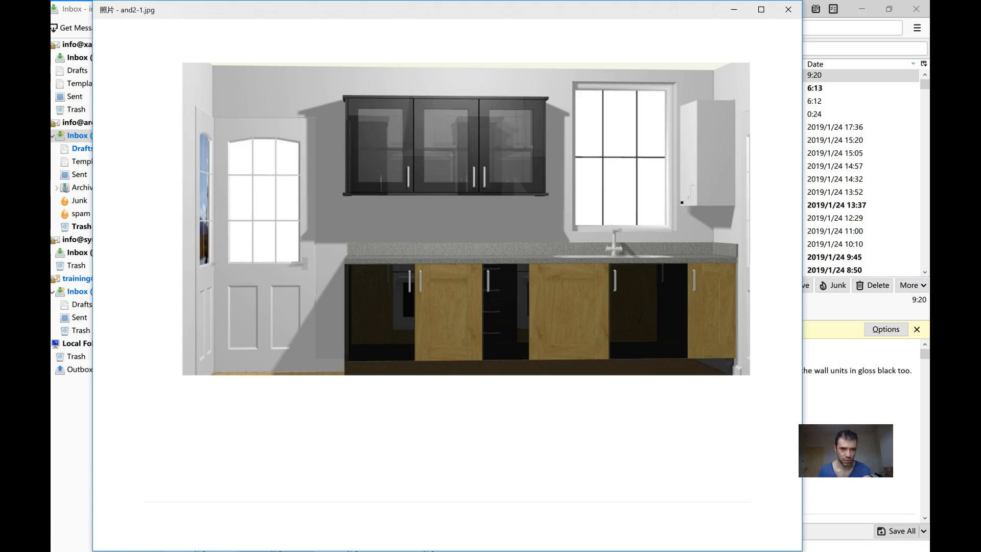
{"action": "mouse_move", "coordinate": [610, 253]}
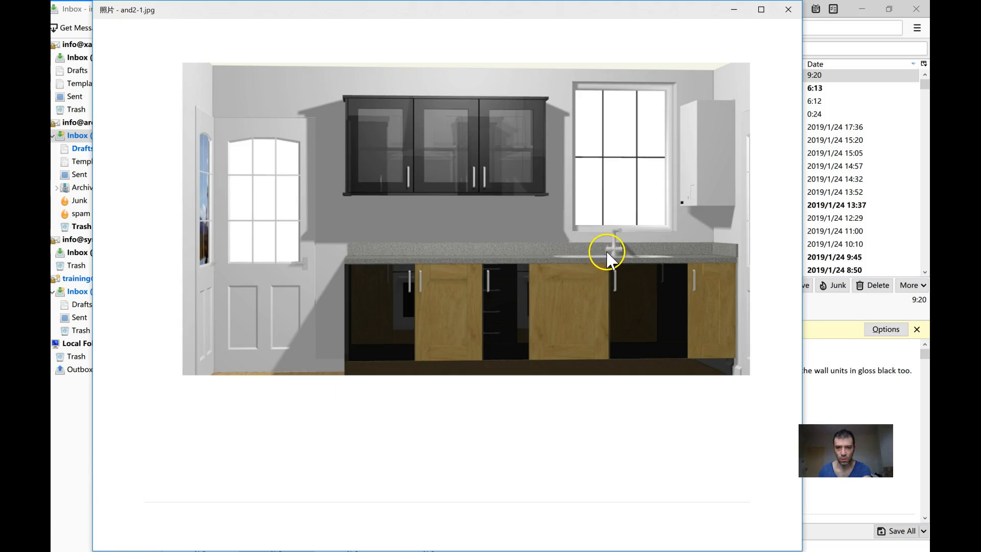
{"action": "mouse_move", "coordinate": [632, 263]}
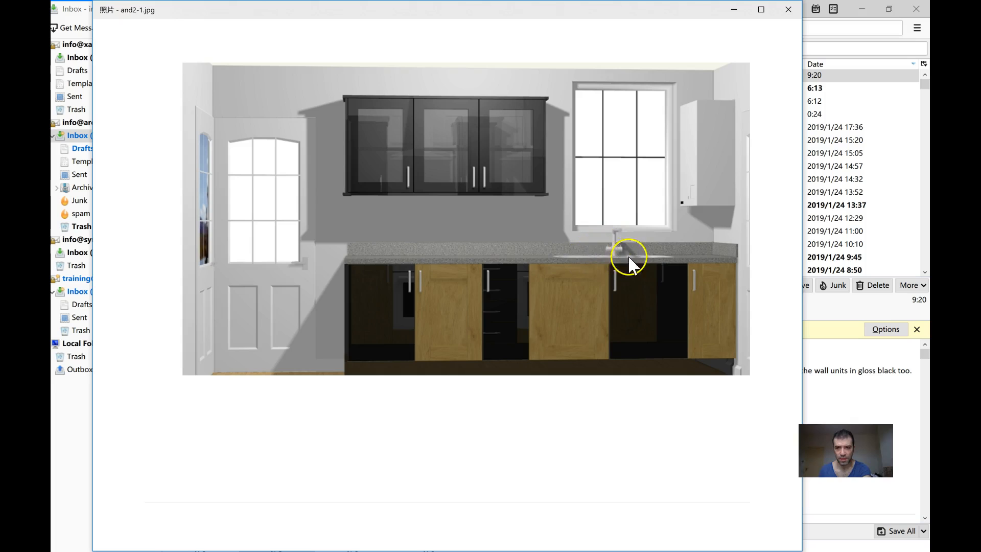
{"action": "mouse_move", "coordinate": [616, 288]}
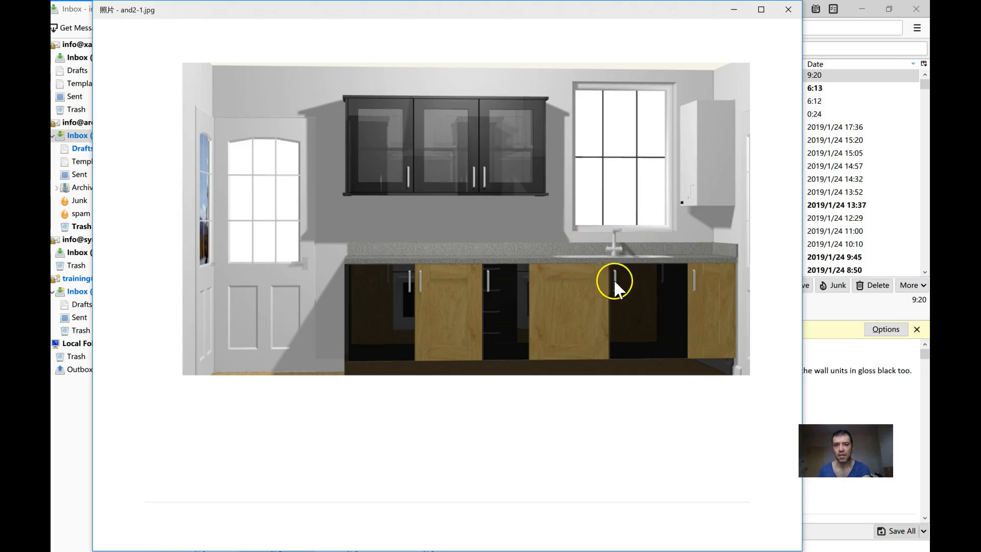
{"action": "mouse_move", "coordinate": [488, 275]}
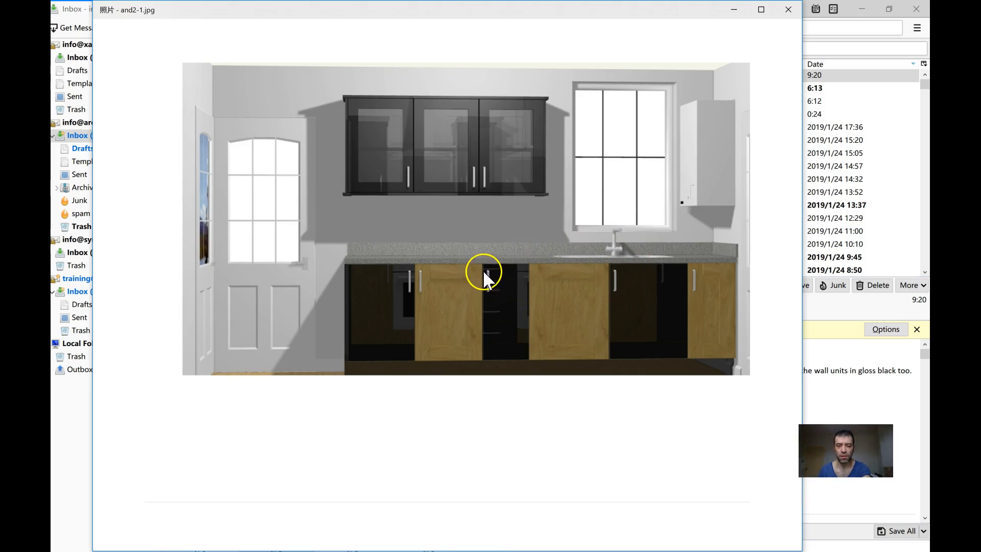